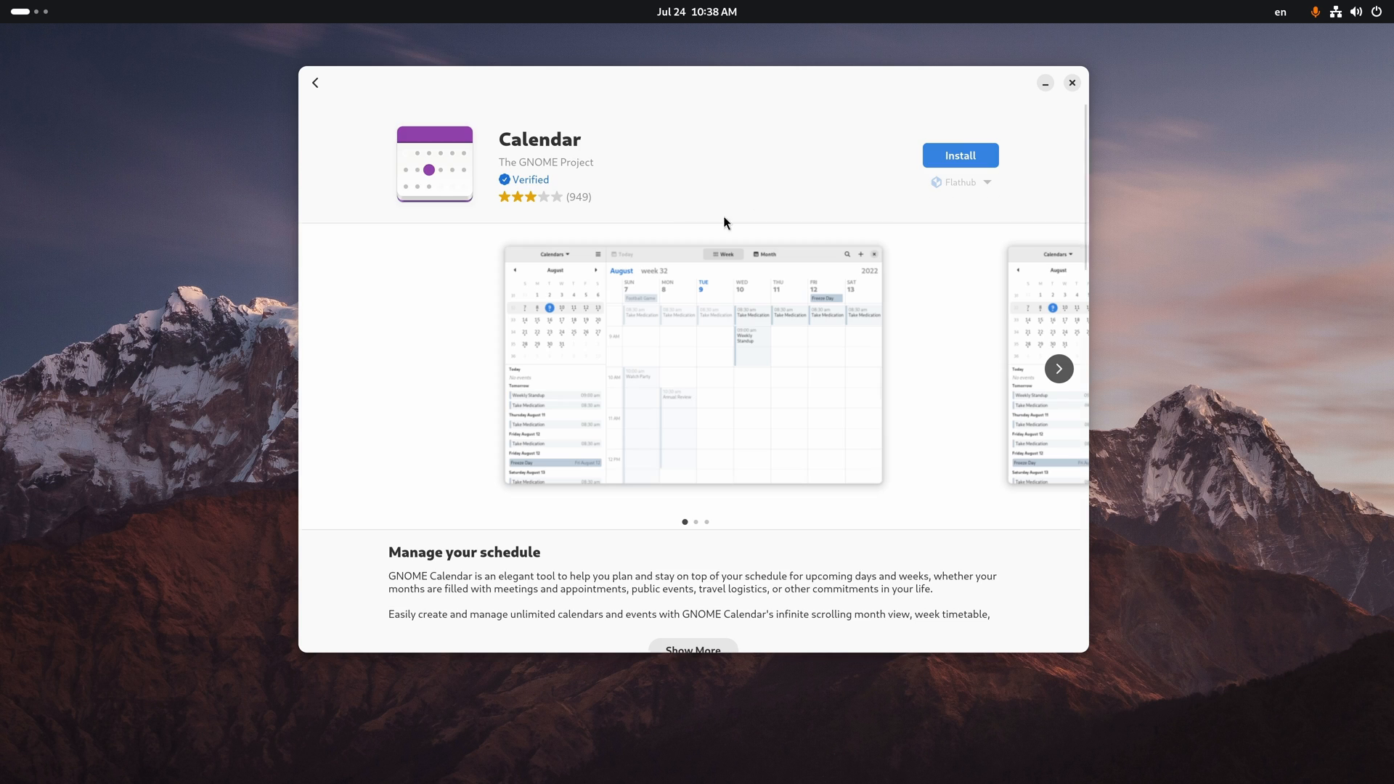
Step: Scroll Calendar's page and open the Potentially Unsafe safety details
scroll(down, 3)
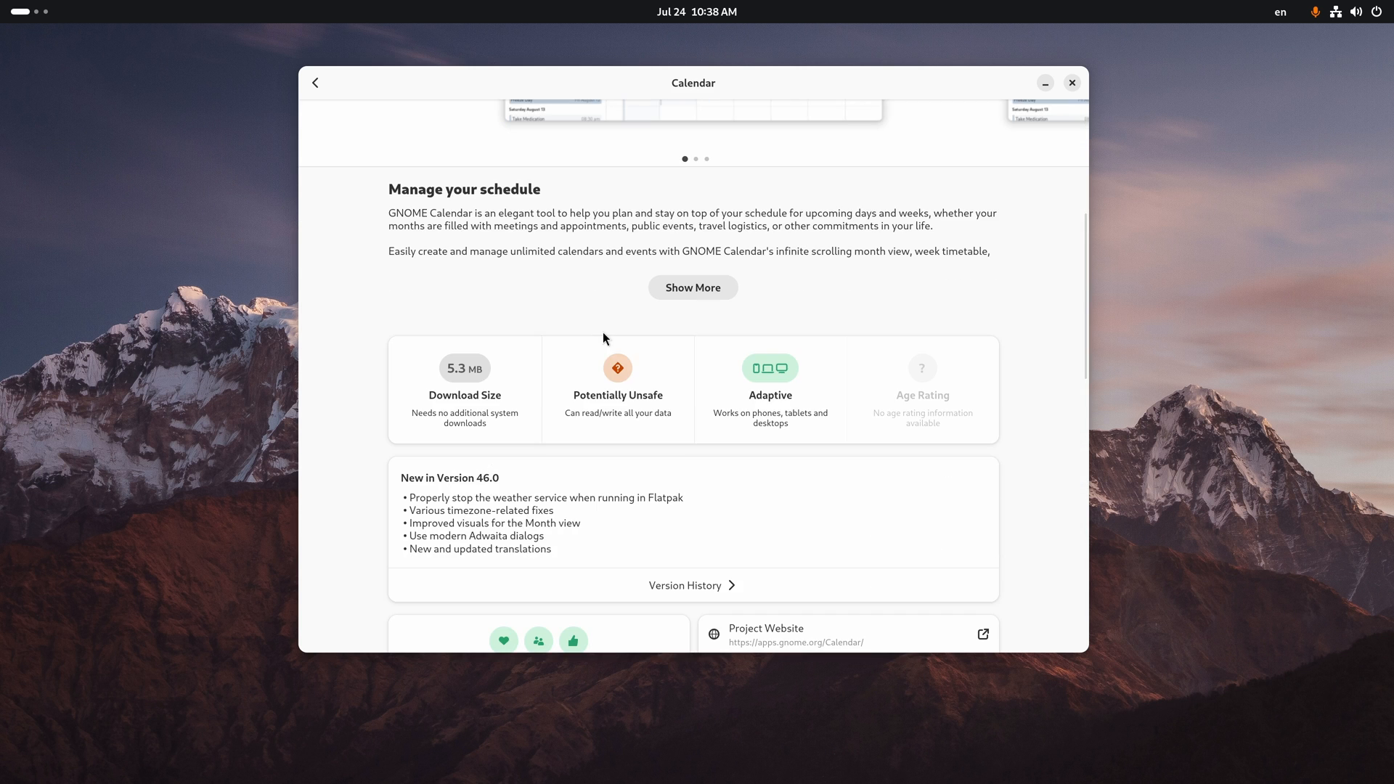
click(618, 389)
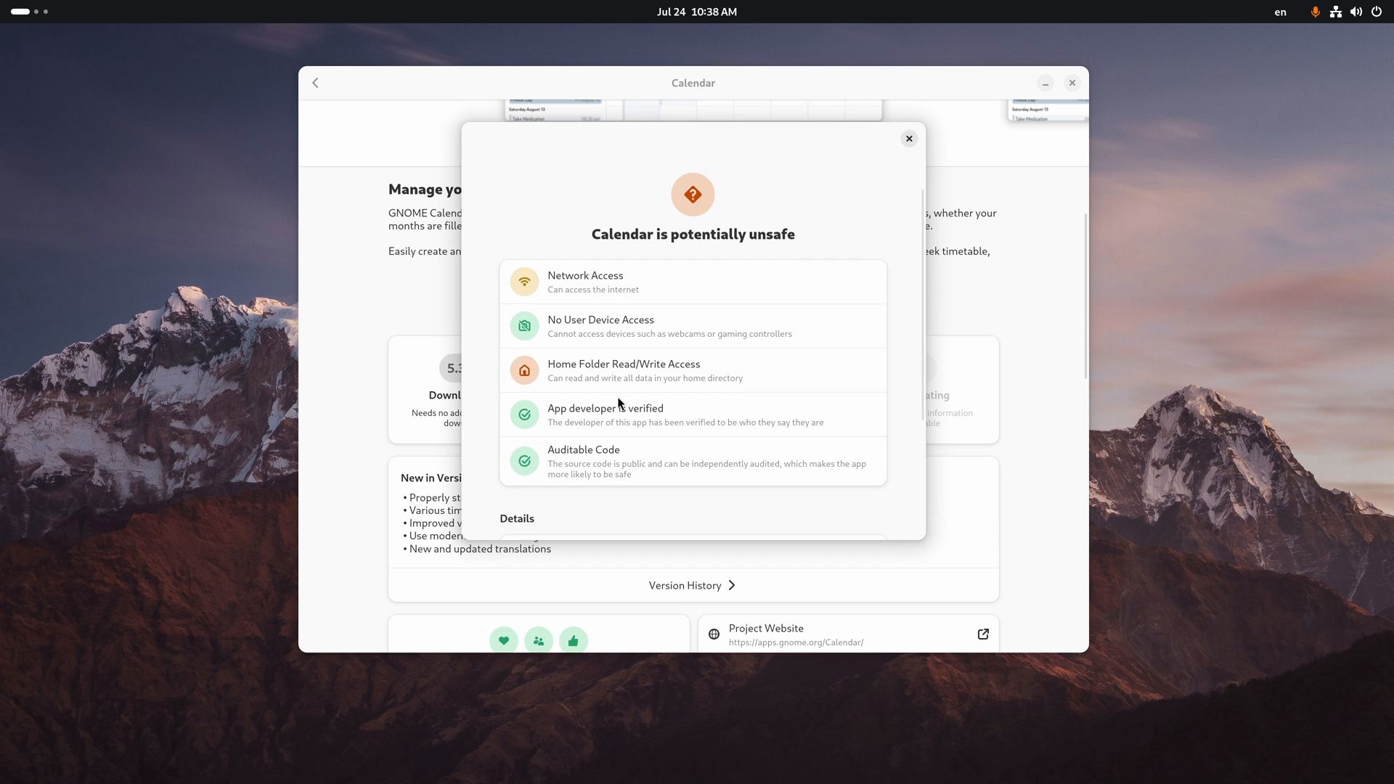
mouse_move(648, 321)
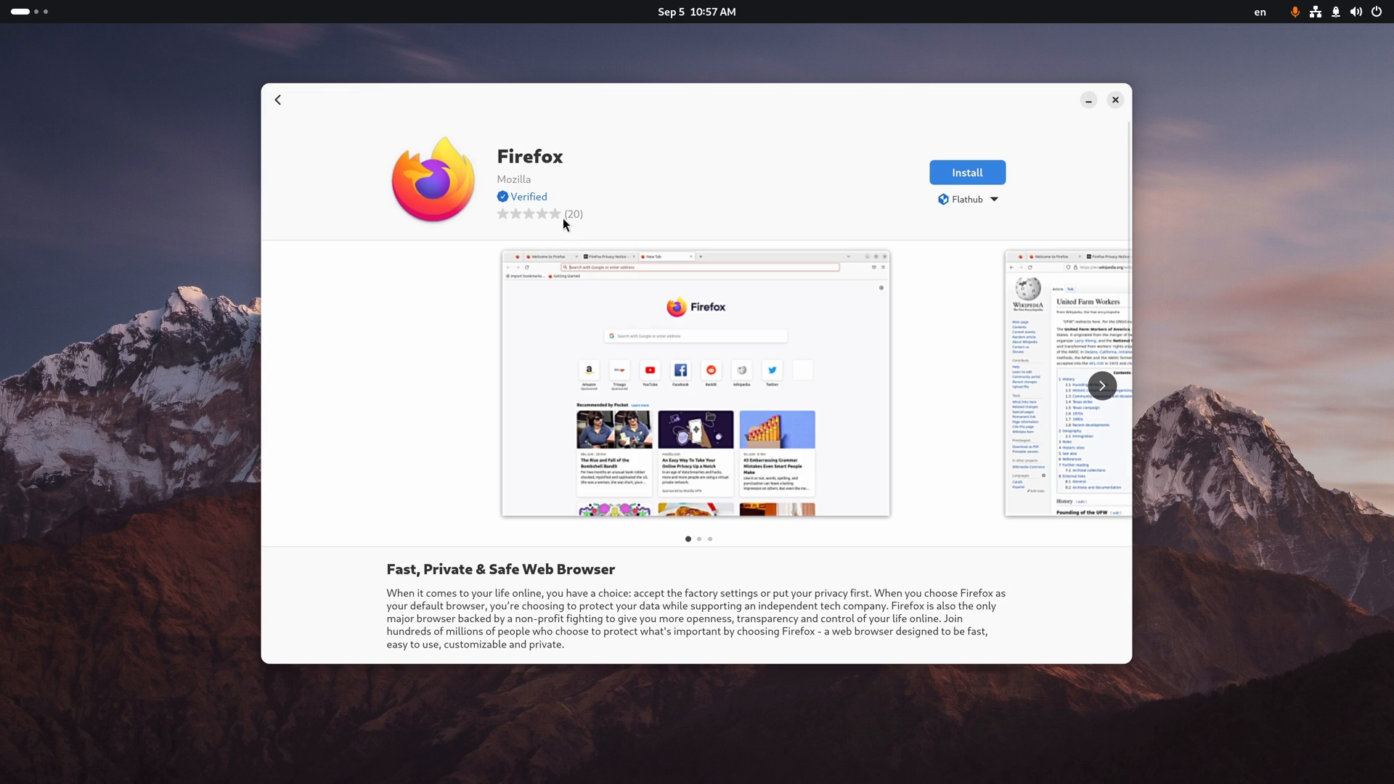
Step: Return to the firefox results, open Firefox Web Browser, then search 'Telegram'
click(277, 99)
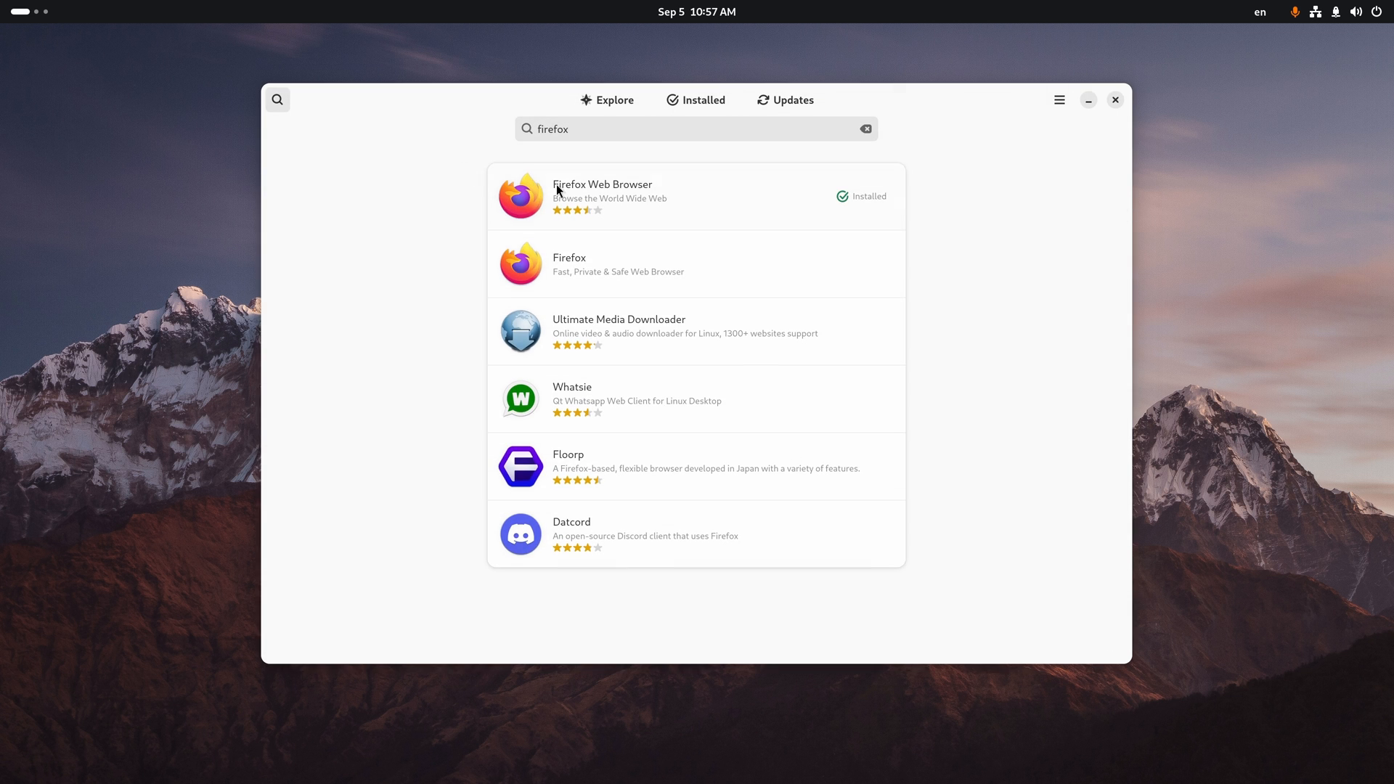
click(603, 196)
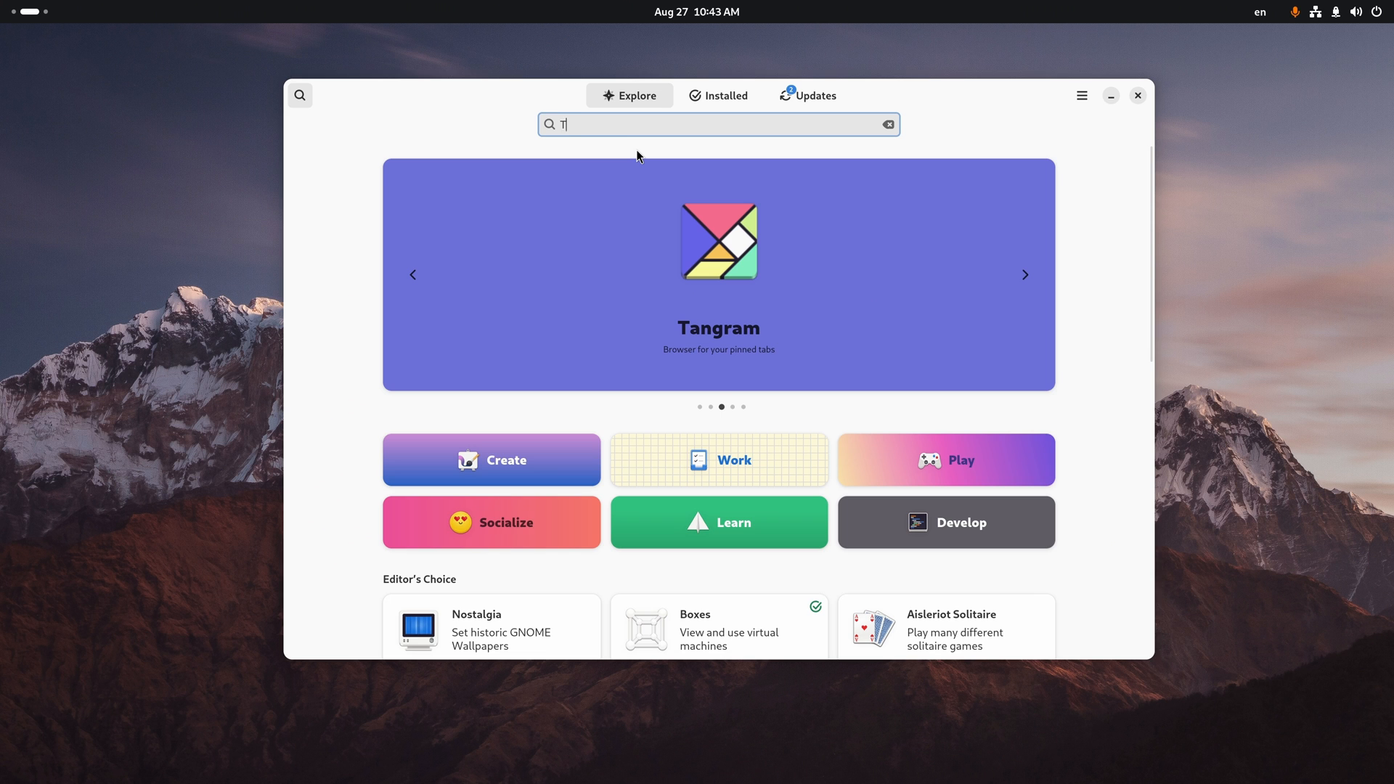
text(elegram)
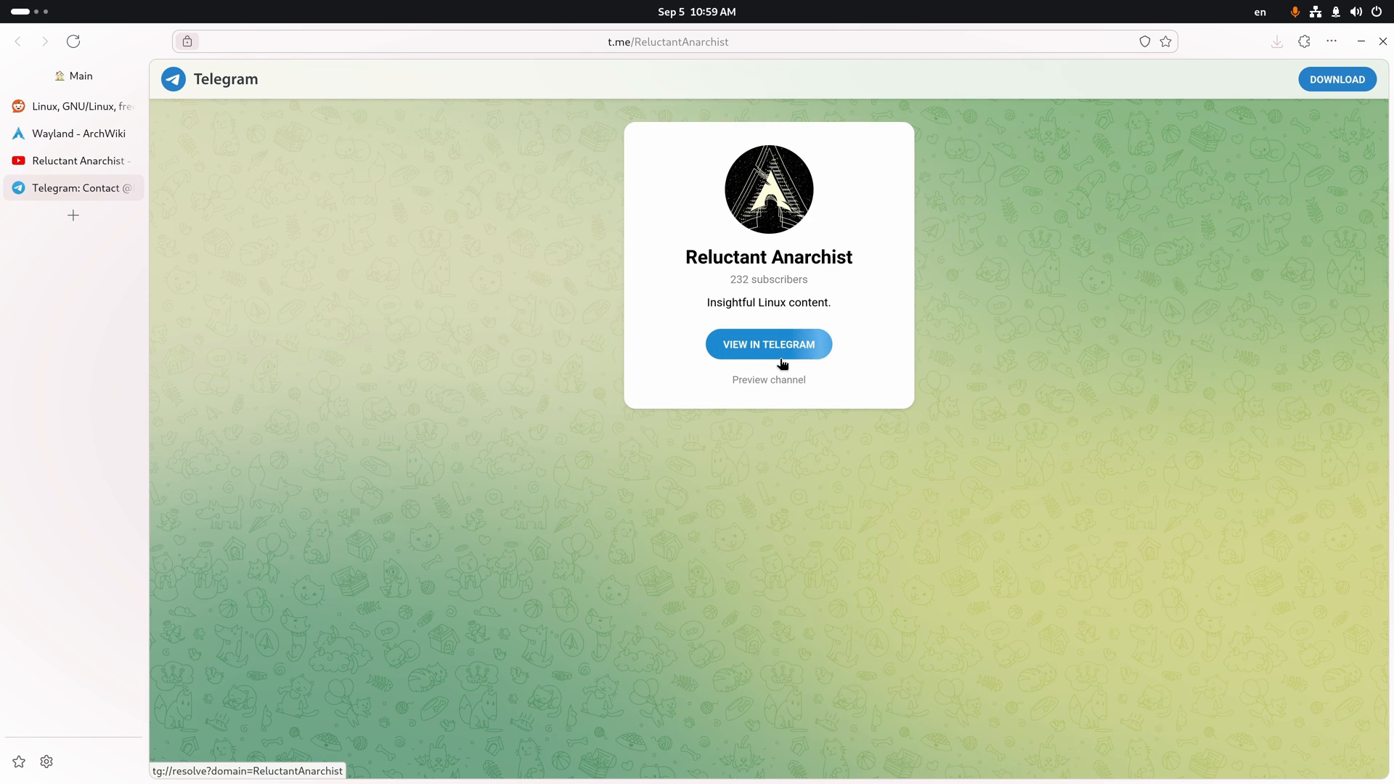
Step: Preview the Telegram channel's messages and scroll down through its posts
click(769, 380)
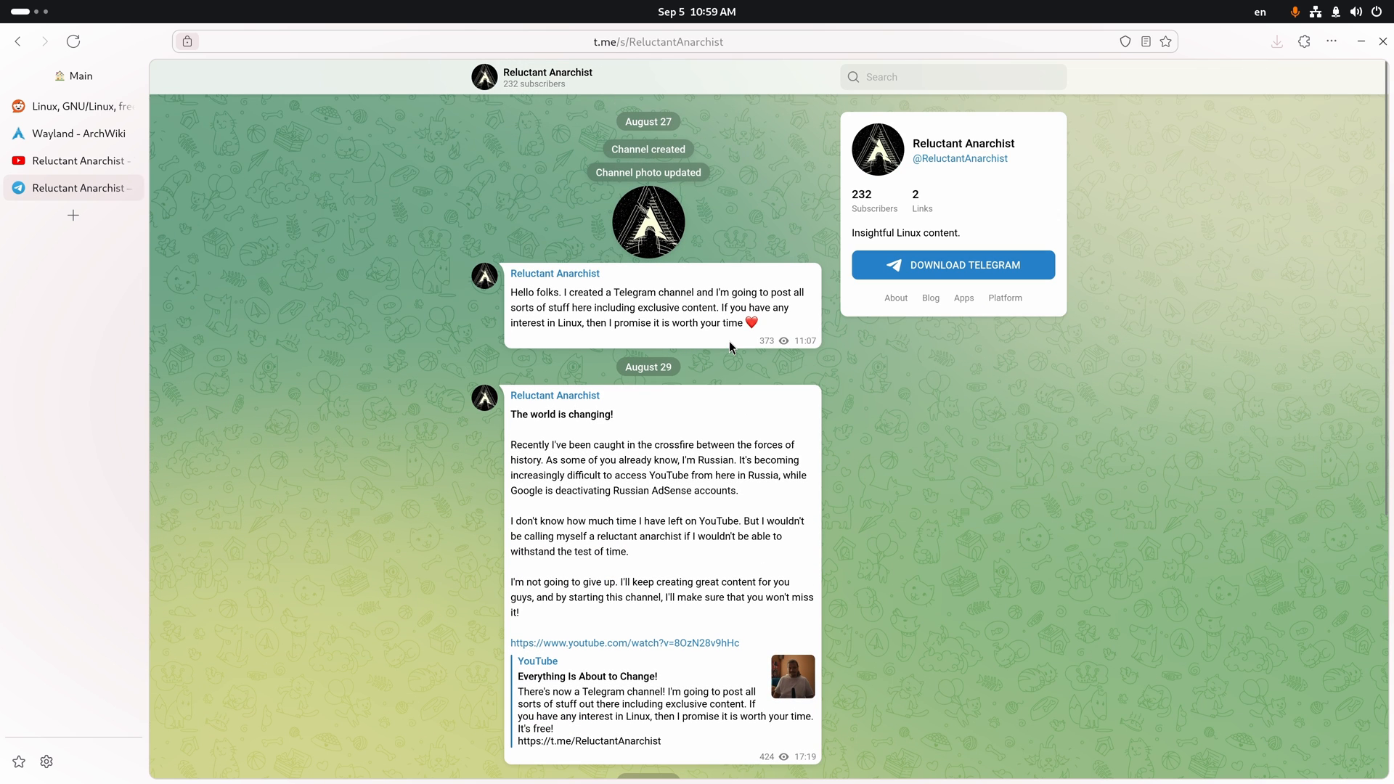
mouse_move(859, 225)
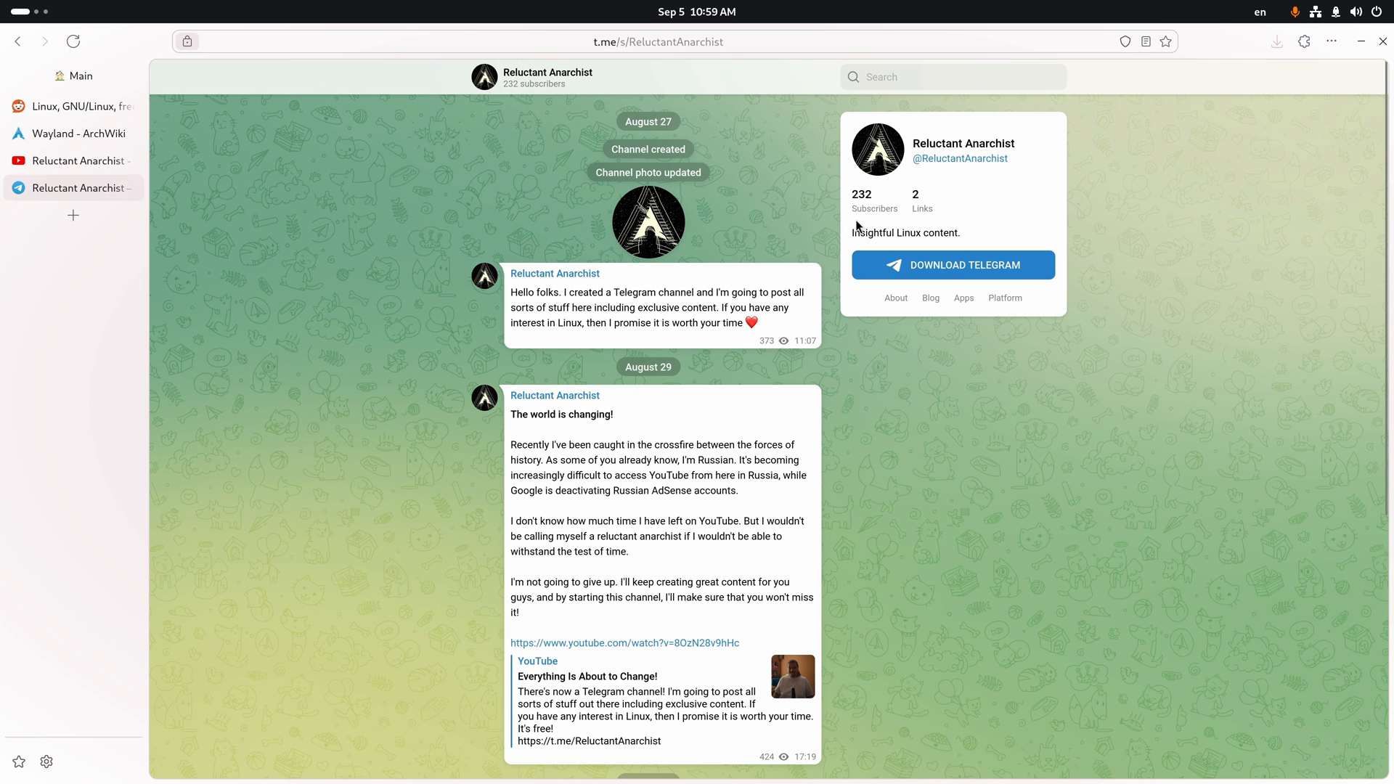
scroll(down, 3)
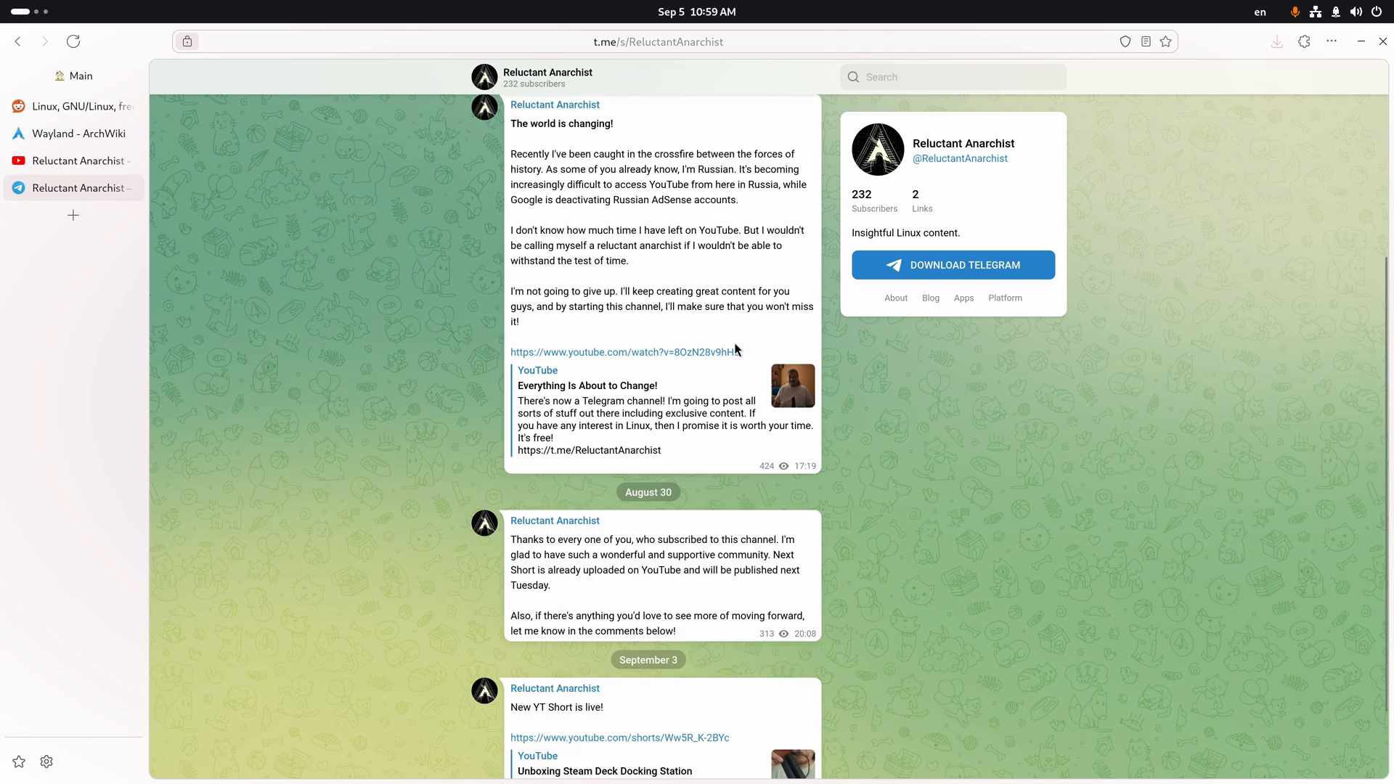
scroll(down, 3)
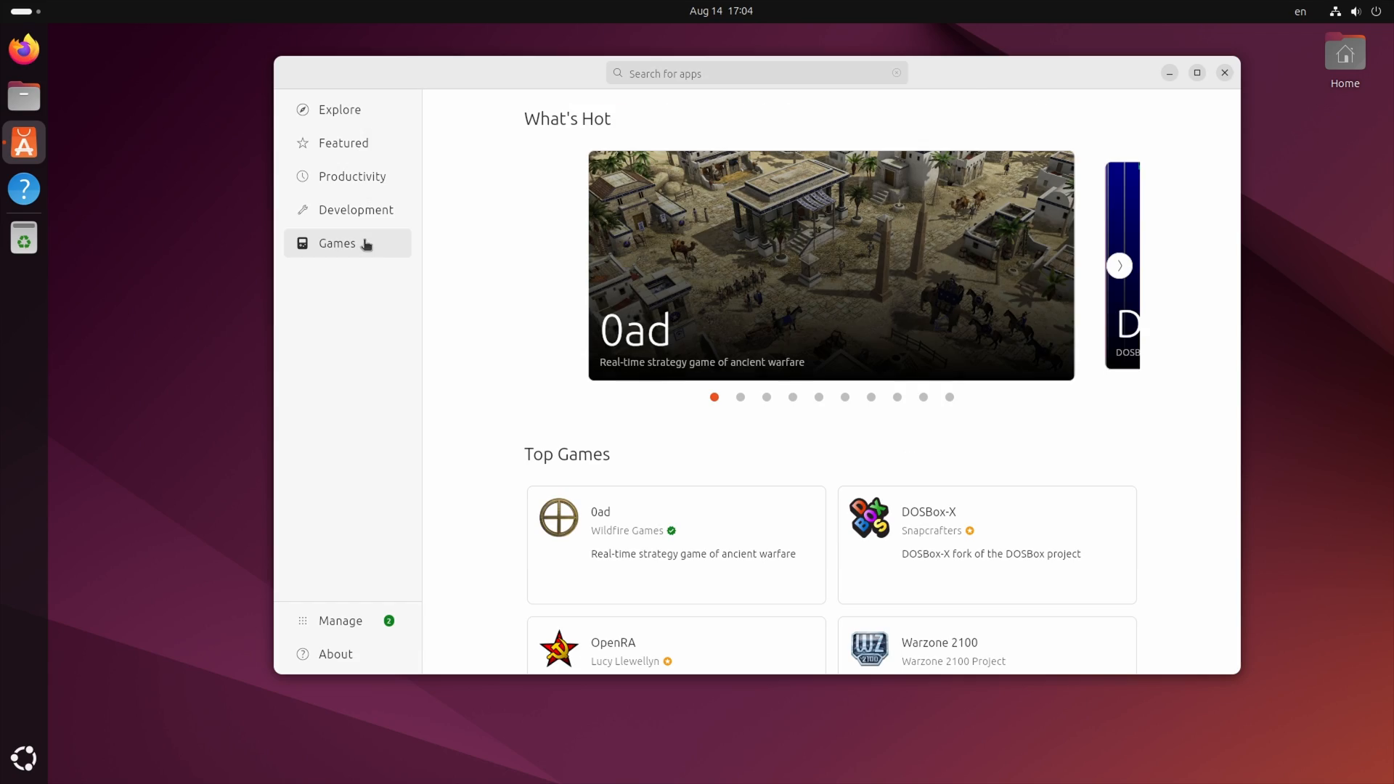
Step: Open the Games category in App Center's sidebar
click(1120, 265)
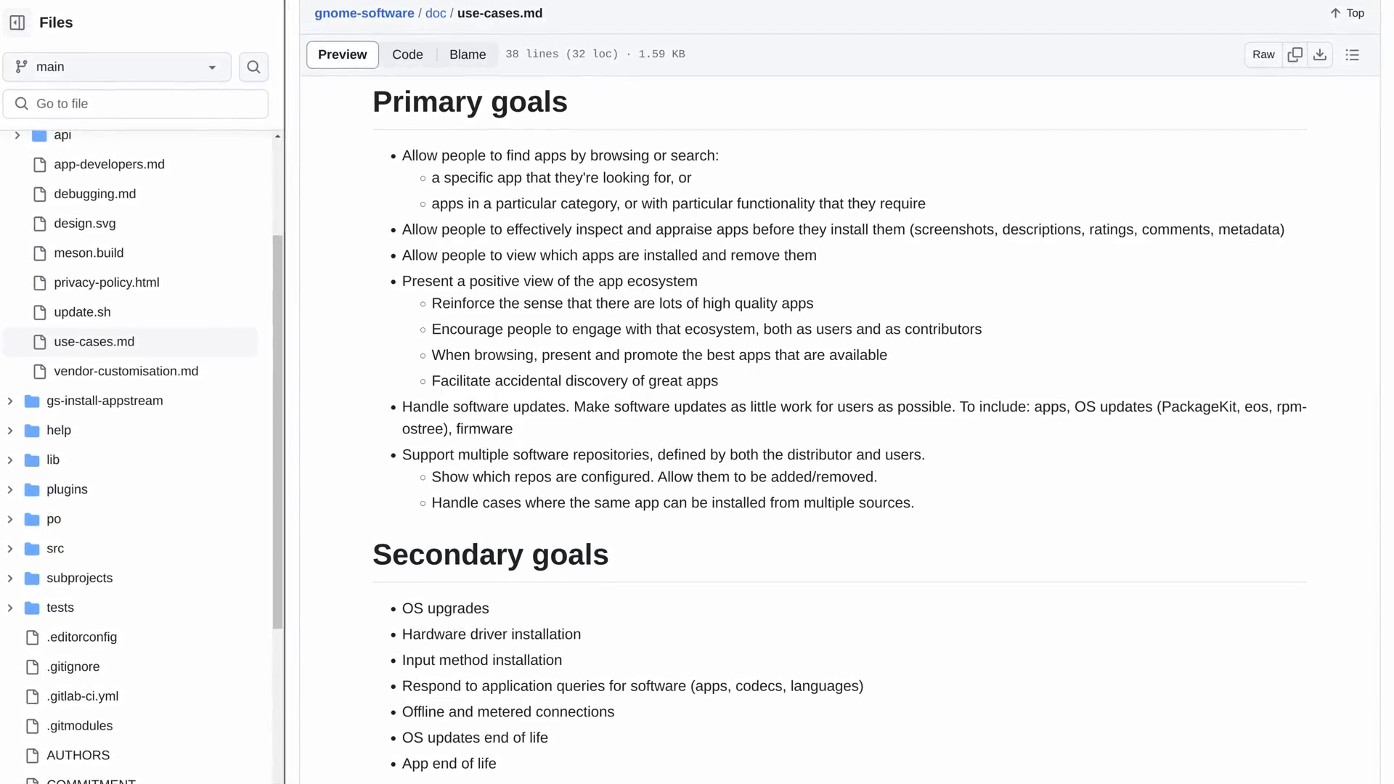
Step: Scroll use-cases.md to Primary goals and select the browse-or-search goal text
scroll(down, 3)
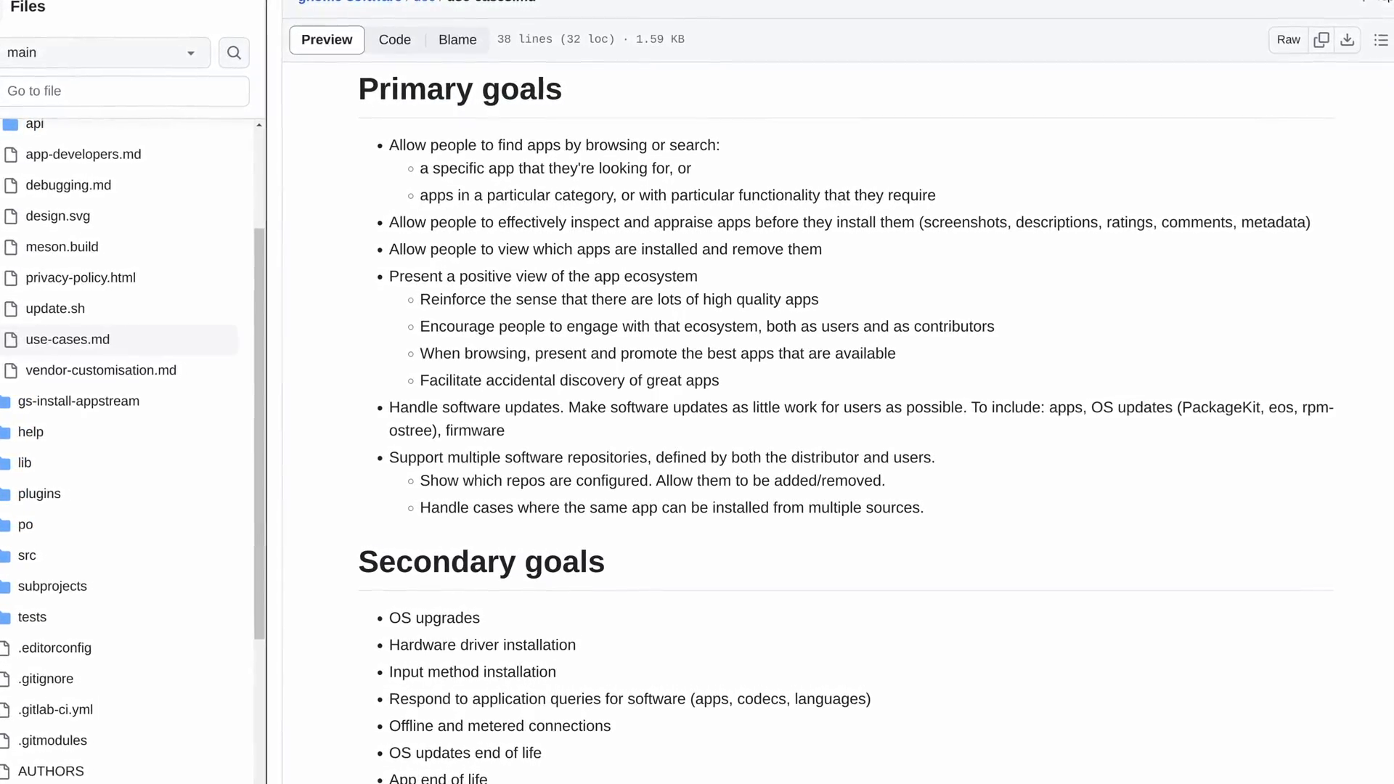
scroll(down, 3)
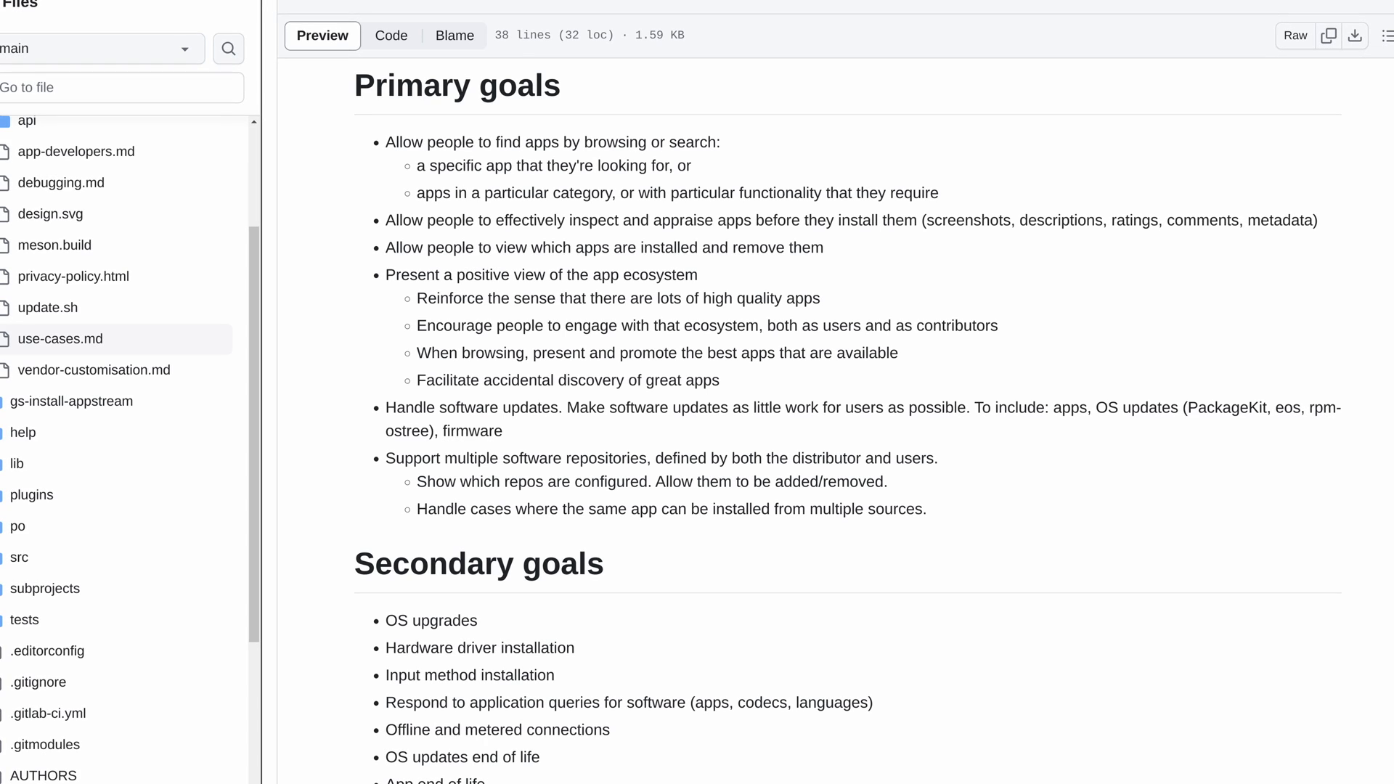
double_click(554, 142)
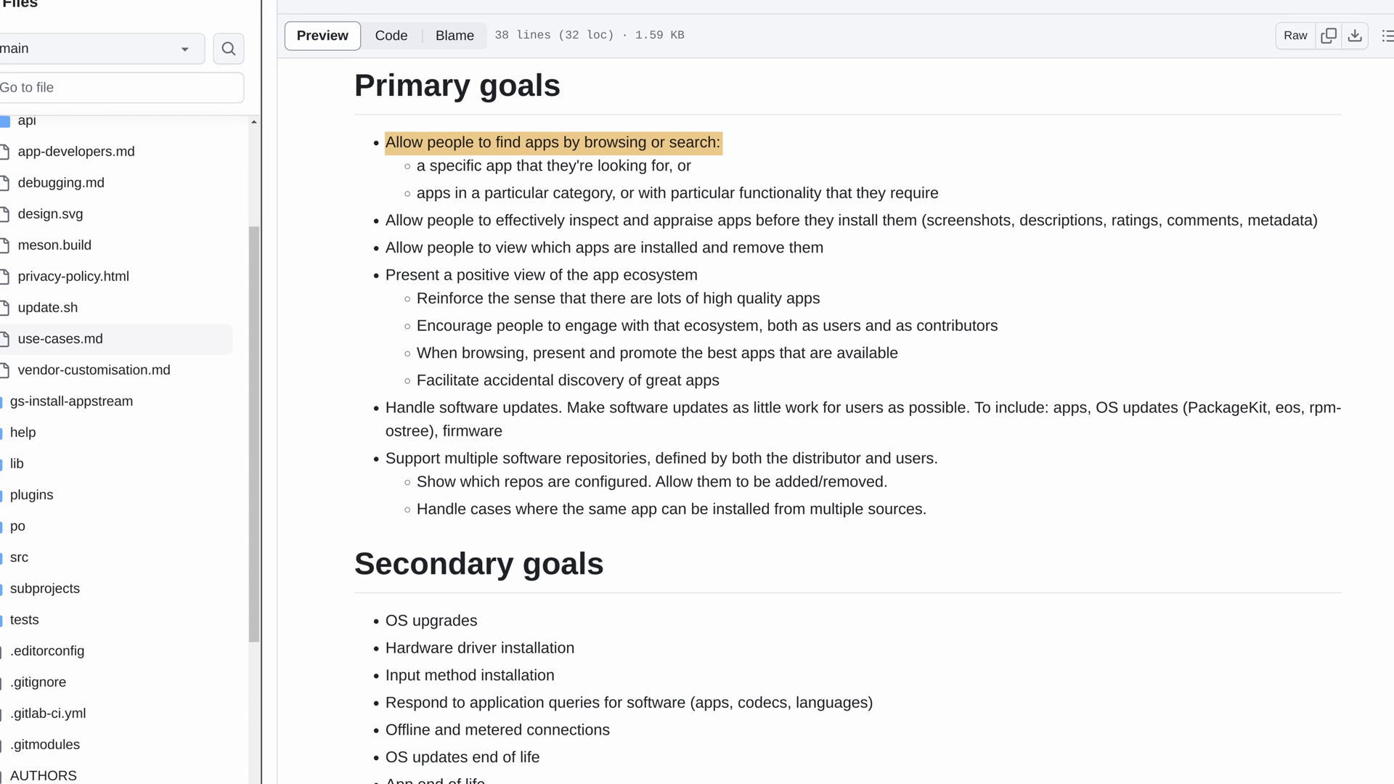
double_click(471, 408)
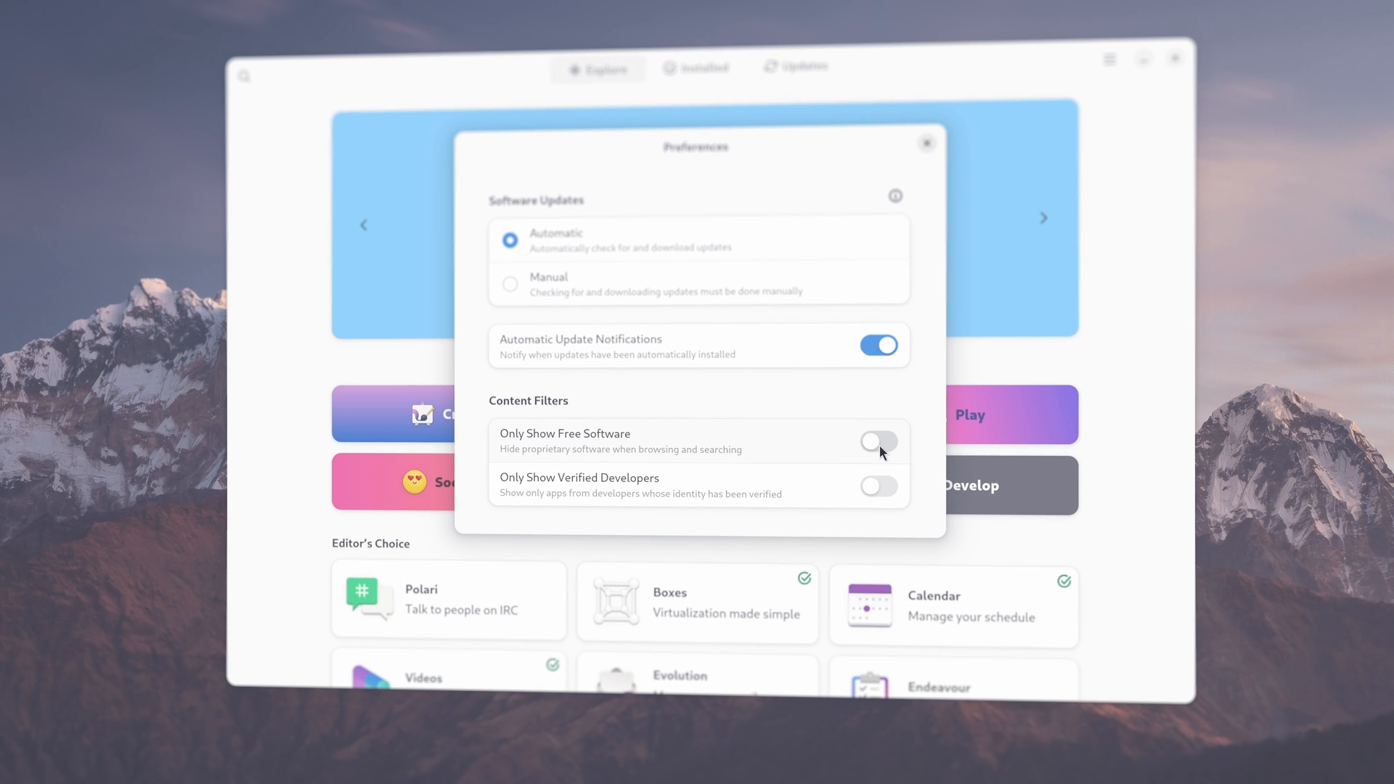
Step: Switch on 'Only Show Free Software' in Preferences
click(878, 442)
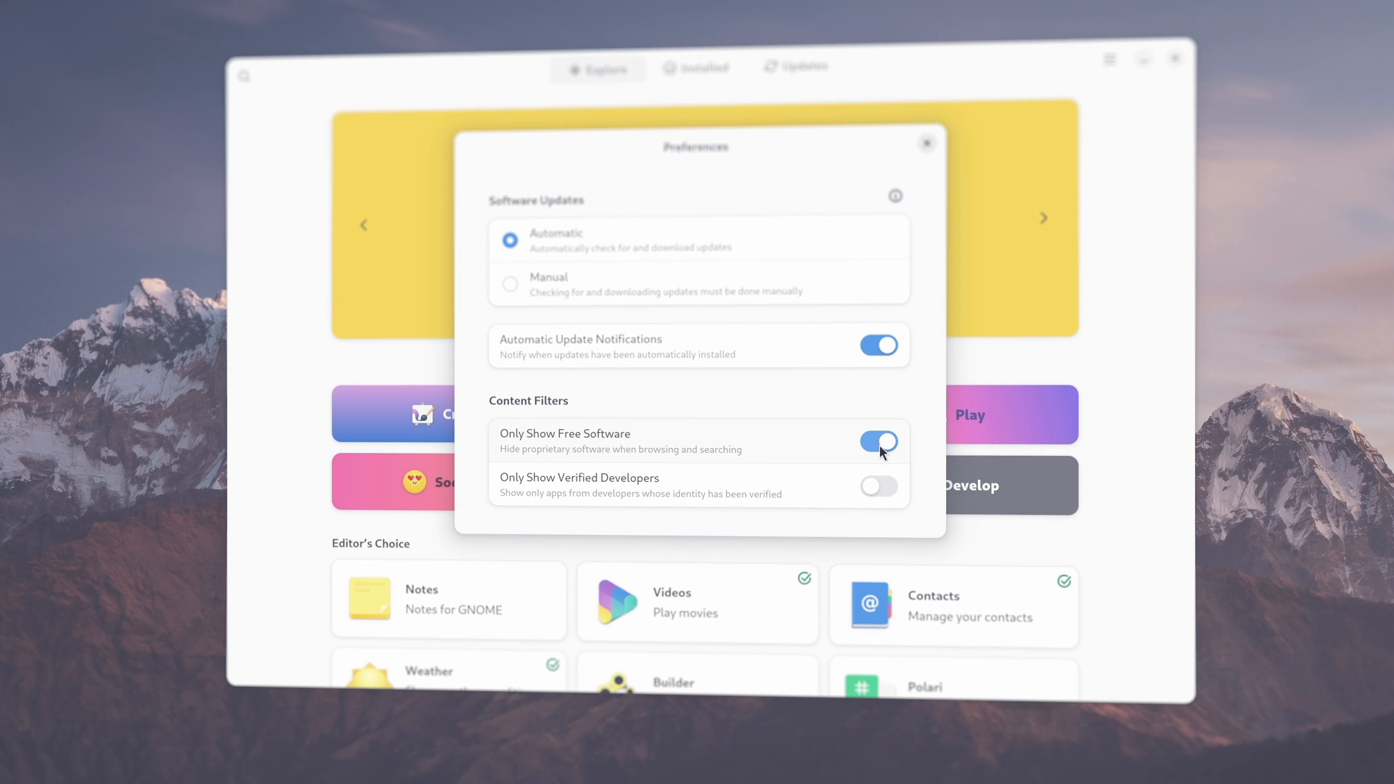